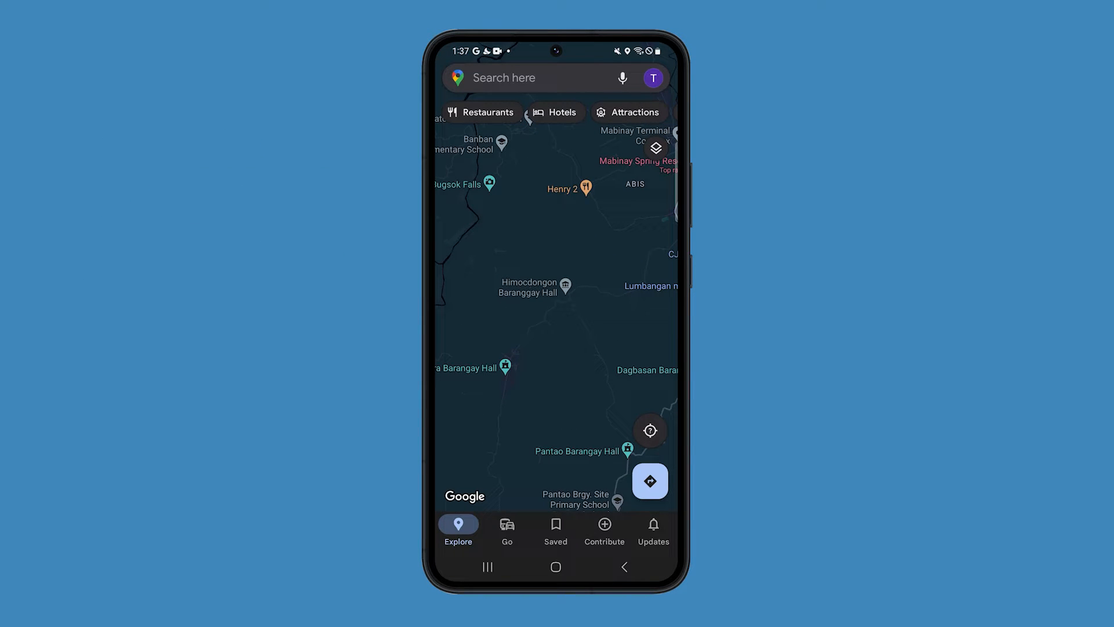
Switch device Location from off to on, then go to the Maps location permission page
{"action": "left_click", "coordinate": [556, 567]}
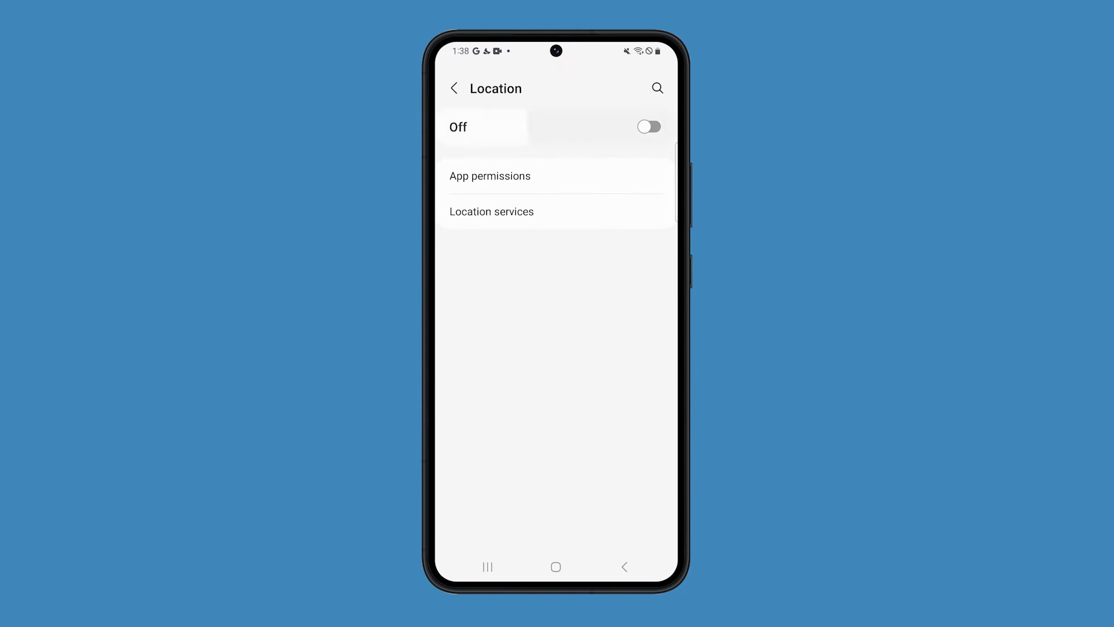
{"action": "left_click", "coordinate": [648, 127]}
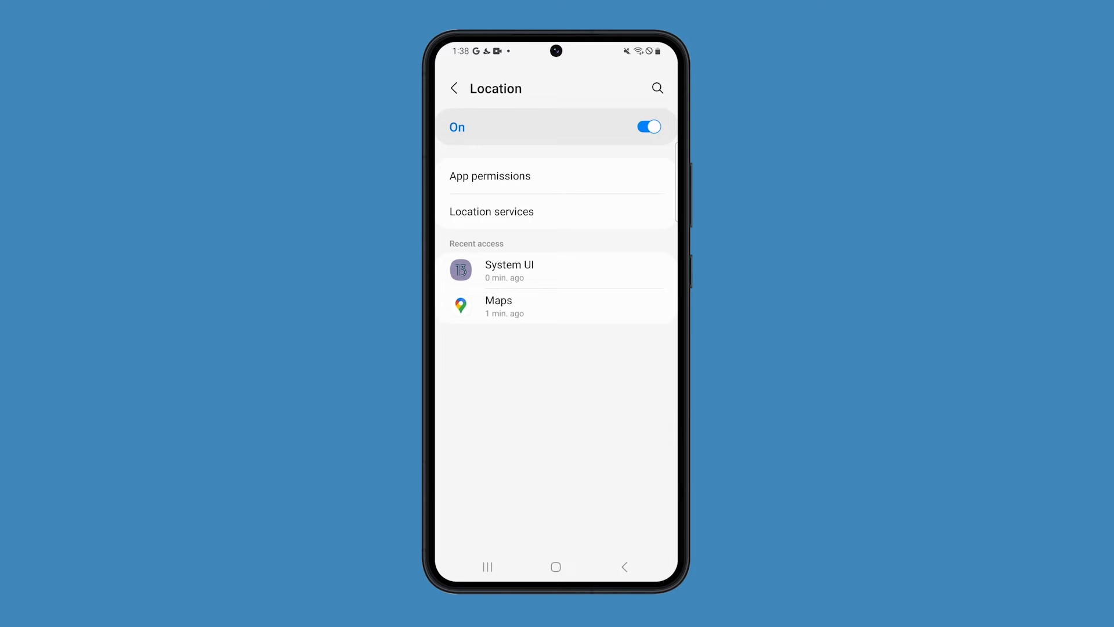
{"action": "left_click", "coordinate": [498, 300]}
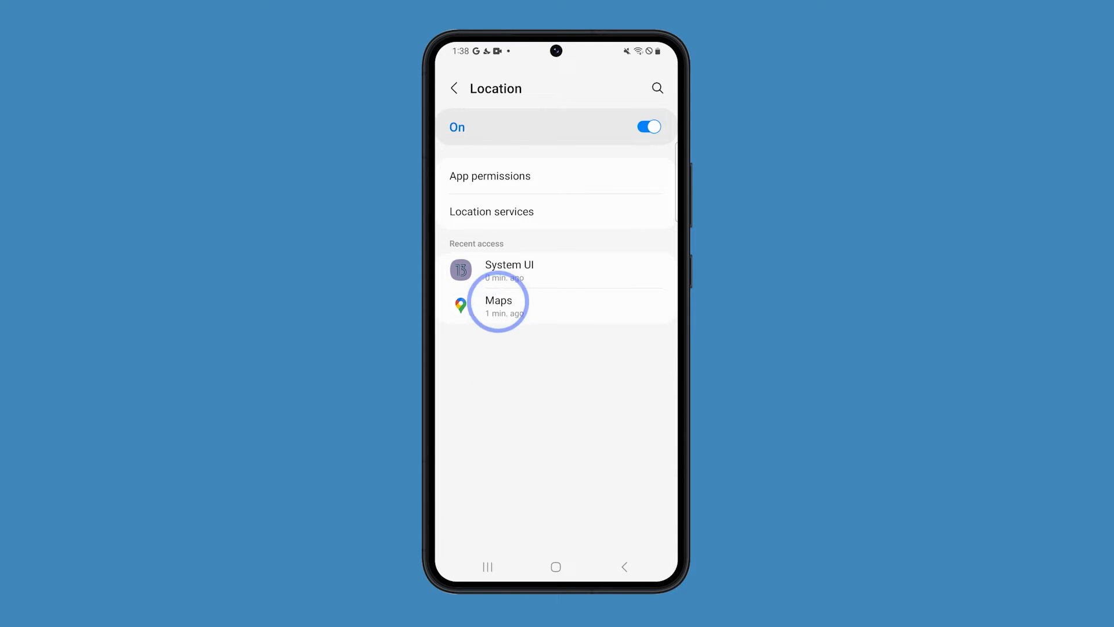
Enable Use precise location for Maps, keeping access allowed only while in use
{"action": "left_click", "coordinate": [498, 302]}
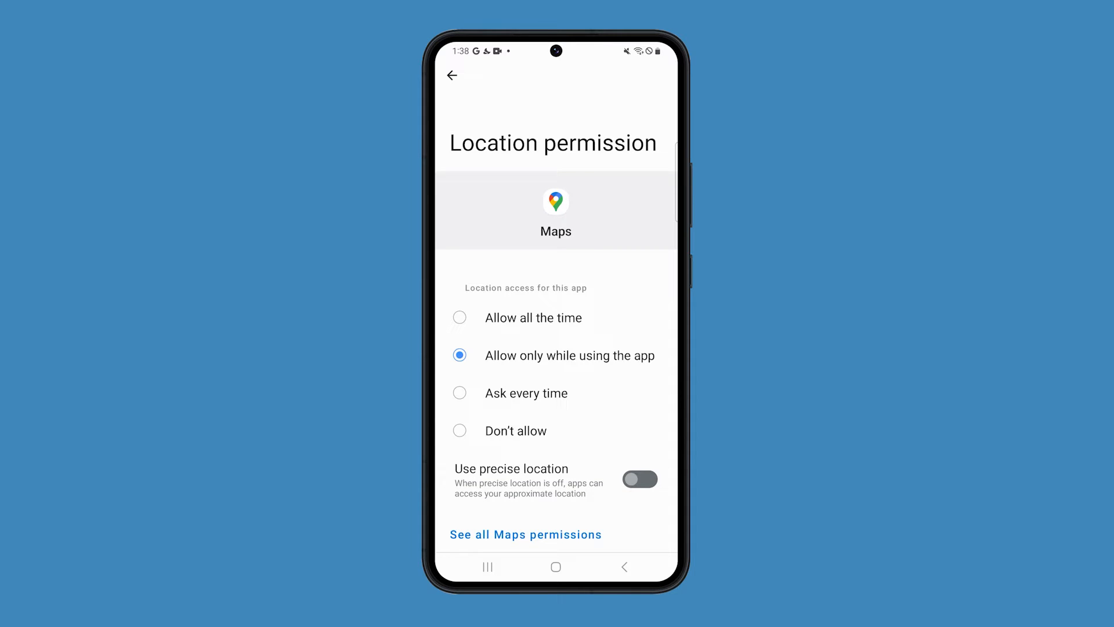
{"action": "left_click", "coordinate": [639, 480]}
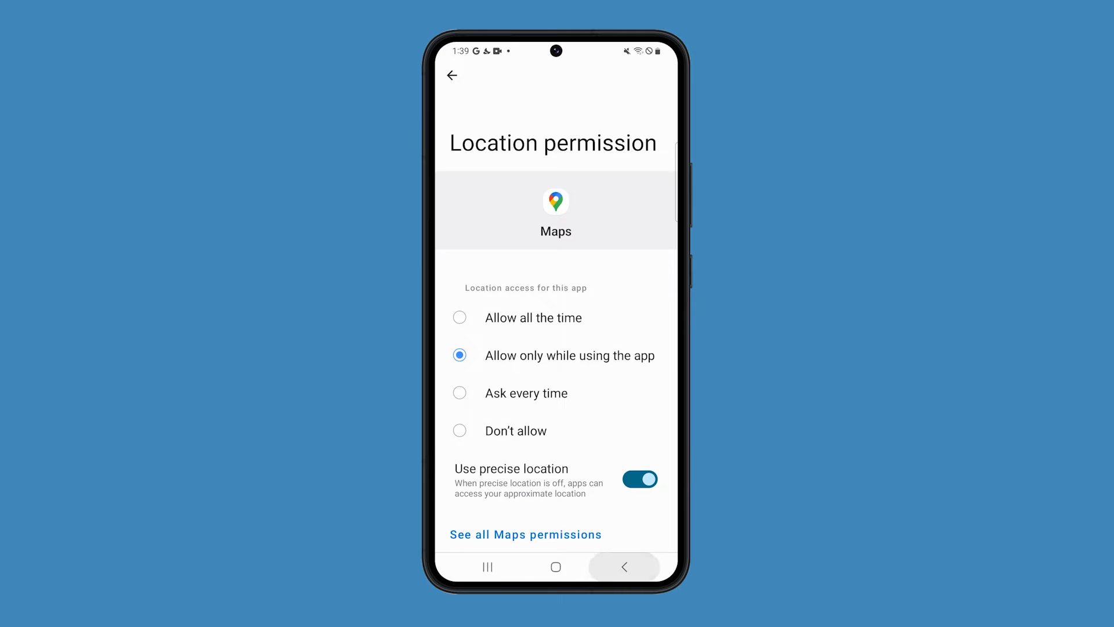
Under Location services, enable Wi-Fi scanning and Bluetooth scanning for better accuracy
{"action": "left_click", "coordinate": [452, 76]}
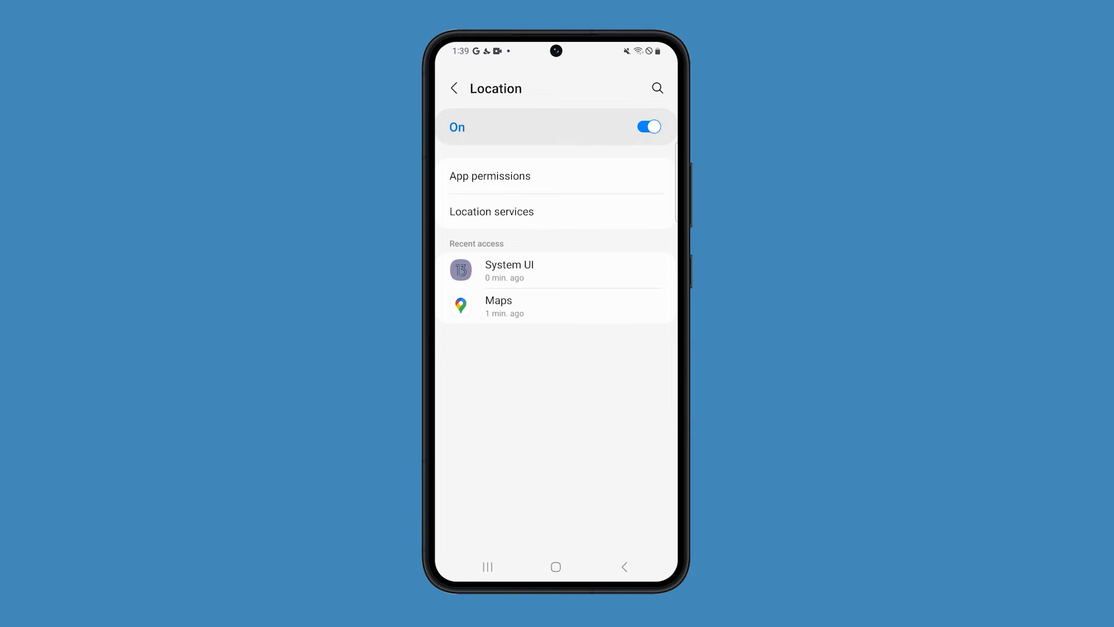
{"action": "left_click", "coordinate": [491, 211]}
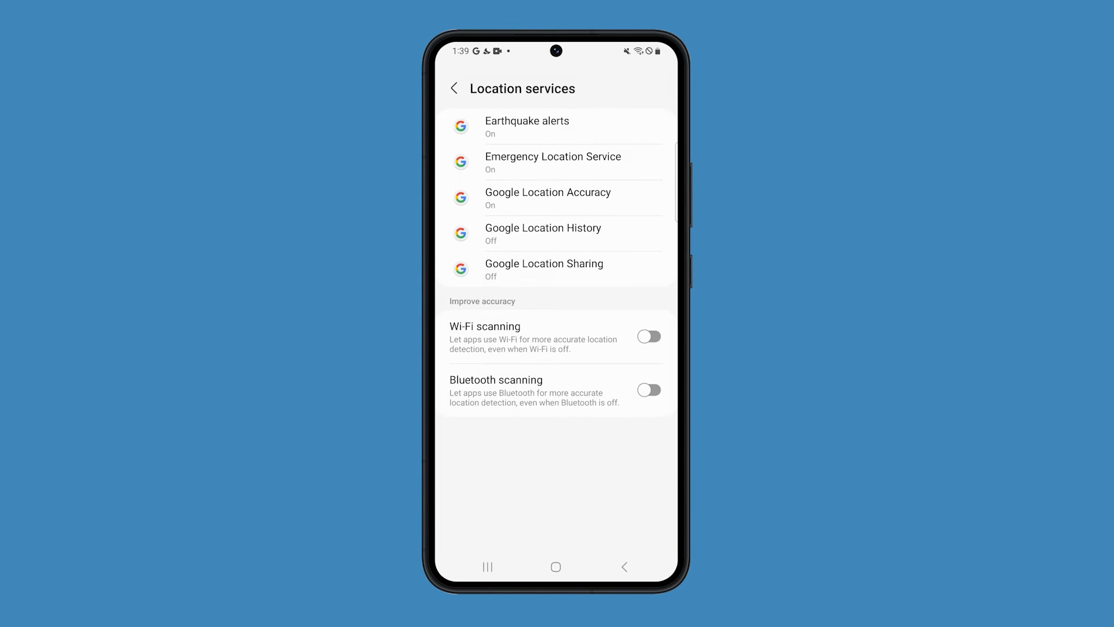
{"action": "left_click", "coordinate": [511, 441]}
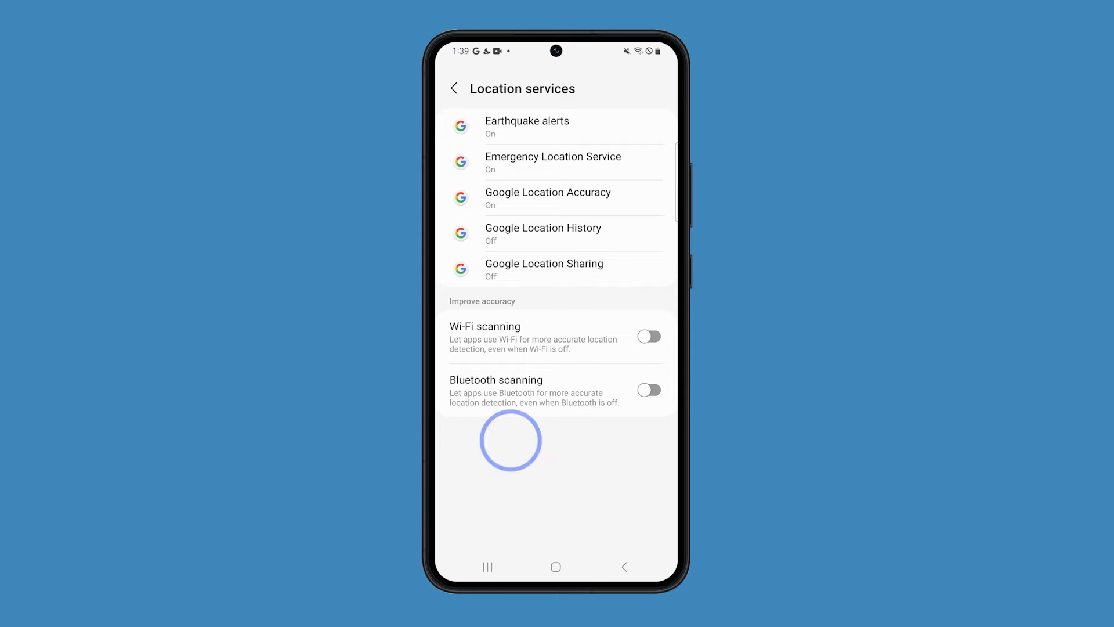
{"action": "left_click", "coordinate": [647, 336]}
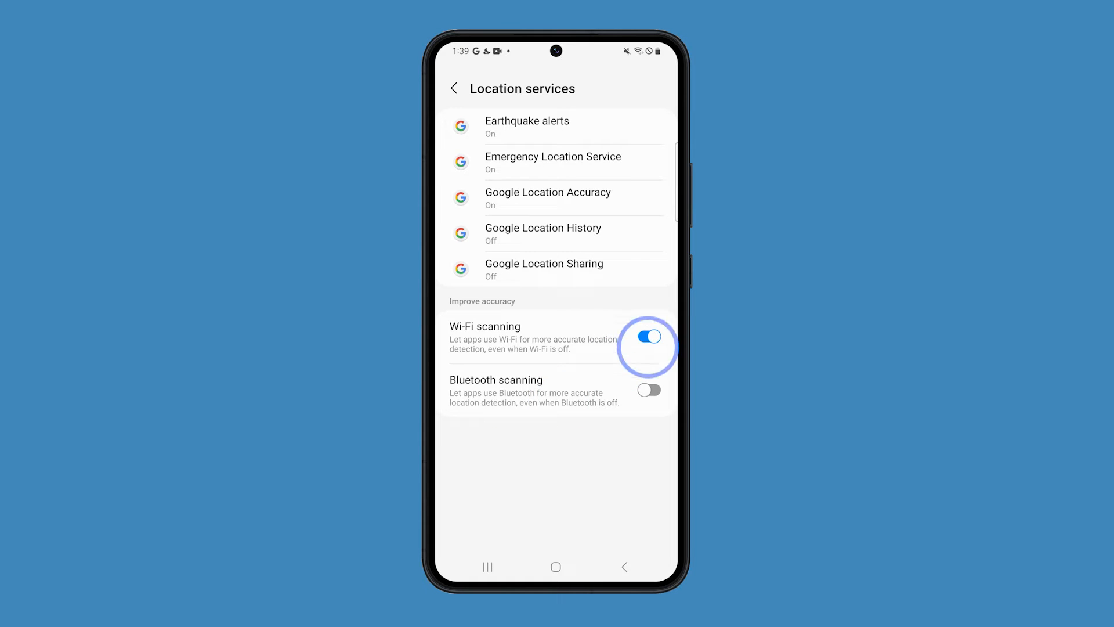
{"action": "left_click", "coordinate": [648, 390]}
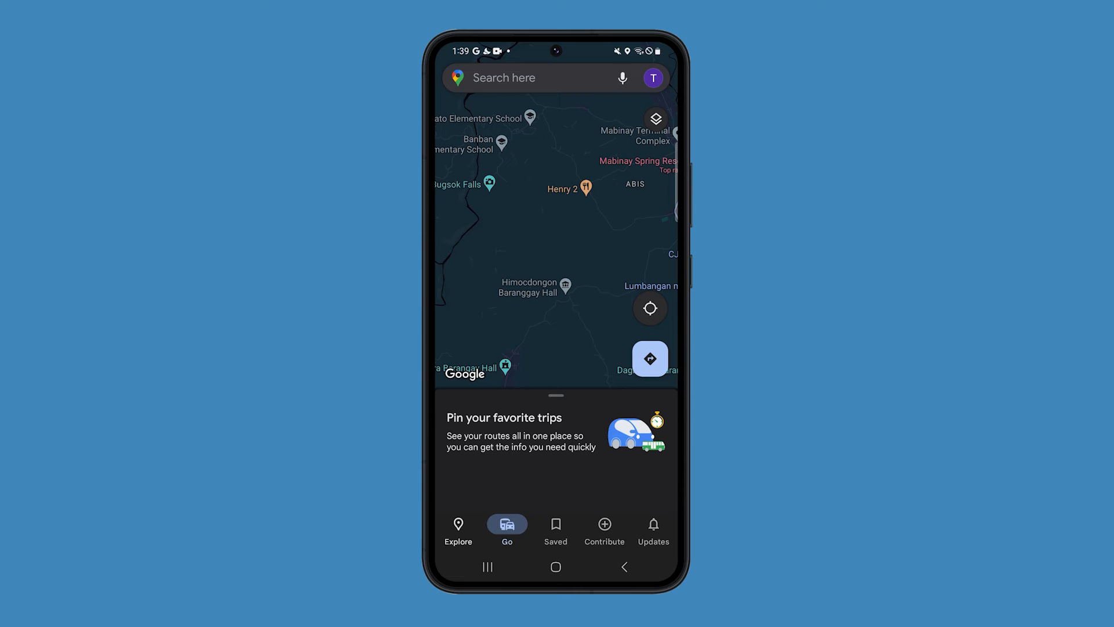
Show nearby Attractions in Explore, browse the resorts and beaches list, then go Home
{"action": "left_click", "coordinate": [458, 532]}
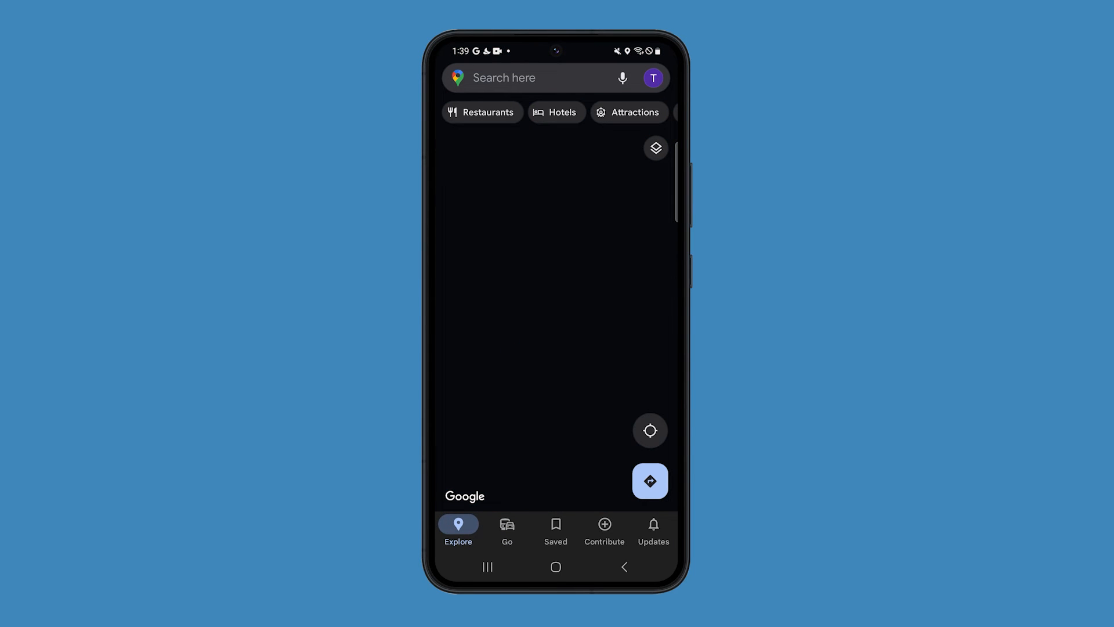
{"action": "left_click", "coordinate": [627, 113]}
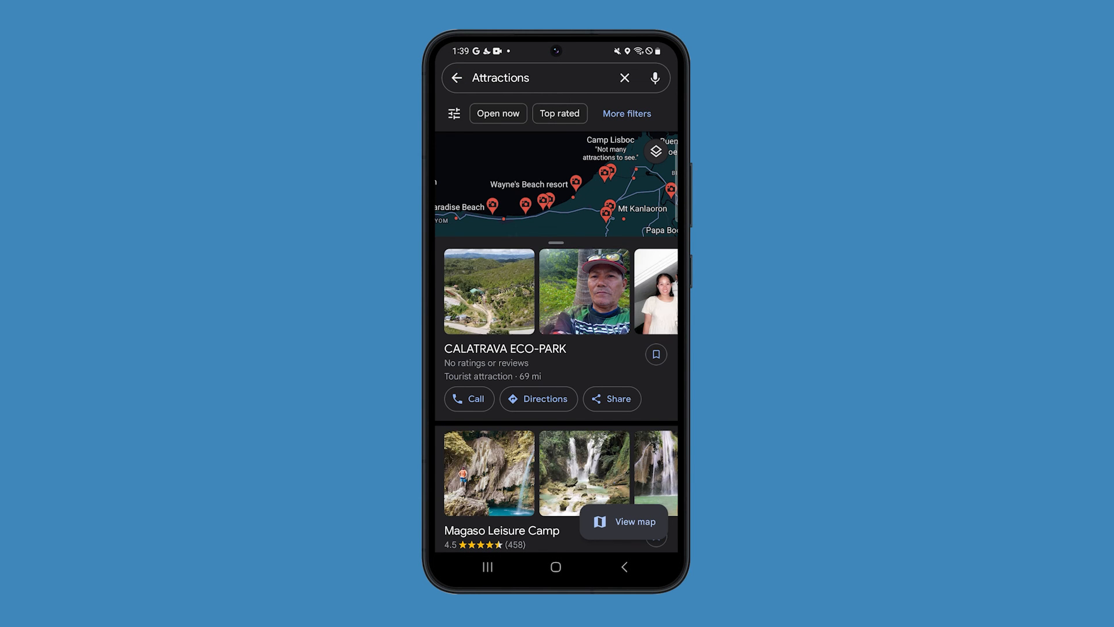
{"action": "scroll", "scroll_direction": "up", "scroll_amount": 3}
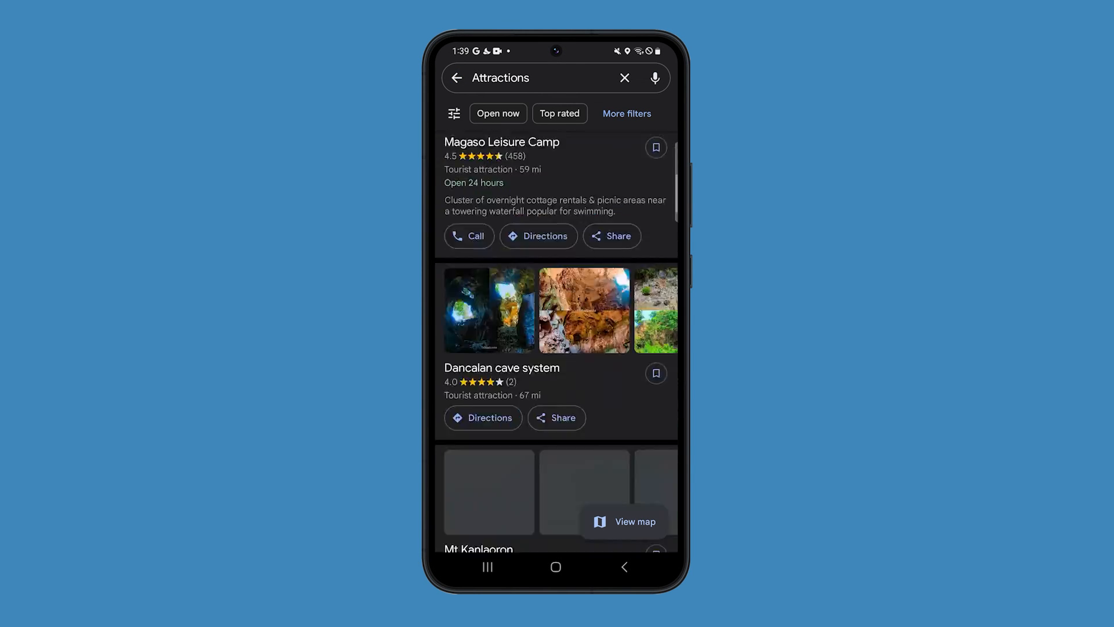
{"action": "scroll", "scroll_direction": "down", "scroll_amount": 3}
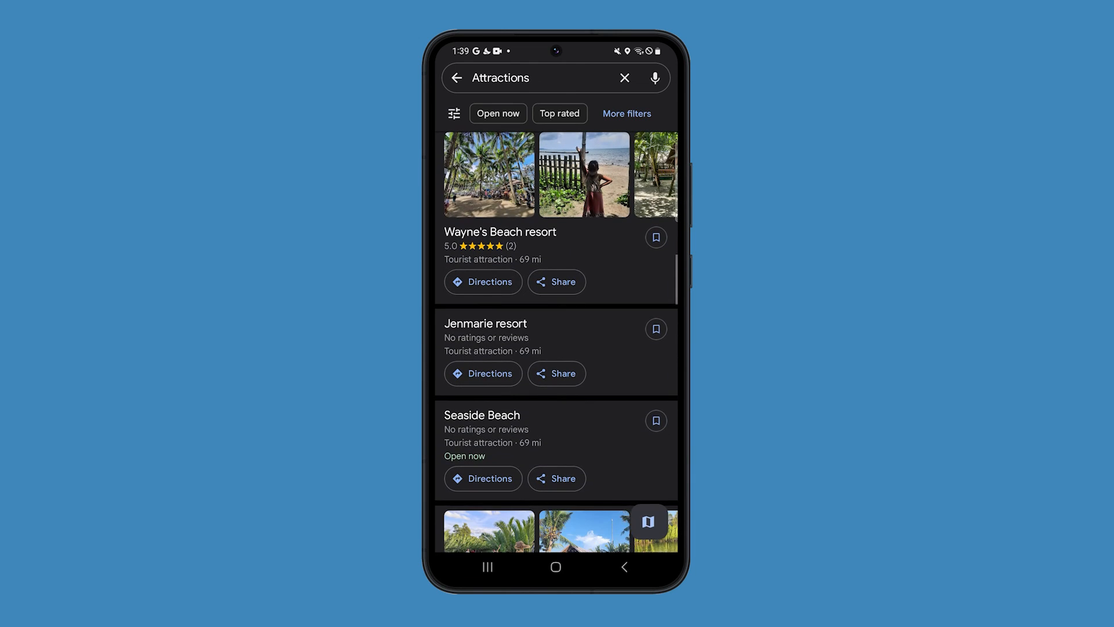
{"action": "left_click", "coordinate": [556, 567]}
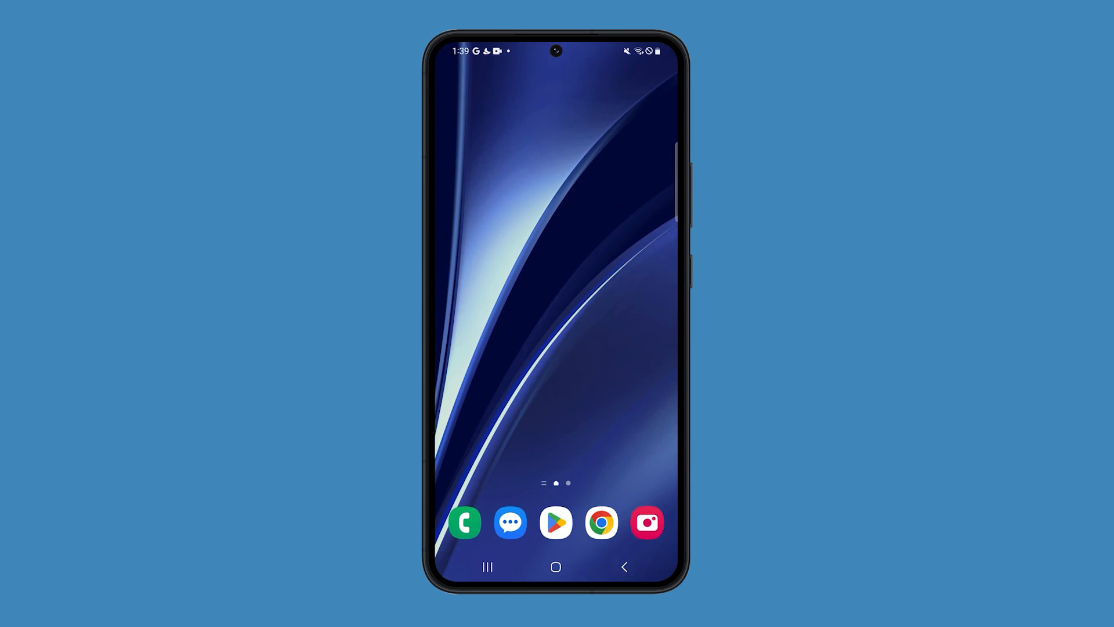